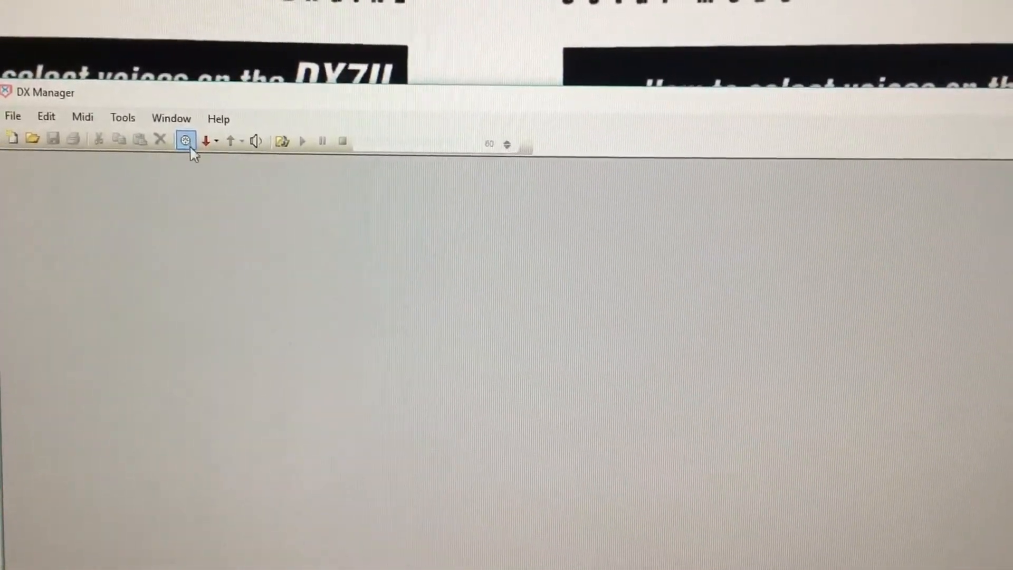
Step: Receive the 64-patch voice bank from the DX7II as the DX Bank 2.dxm patch list
{"action": "left_click", "coordinate": [185, 140]}
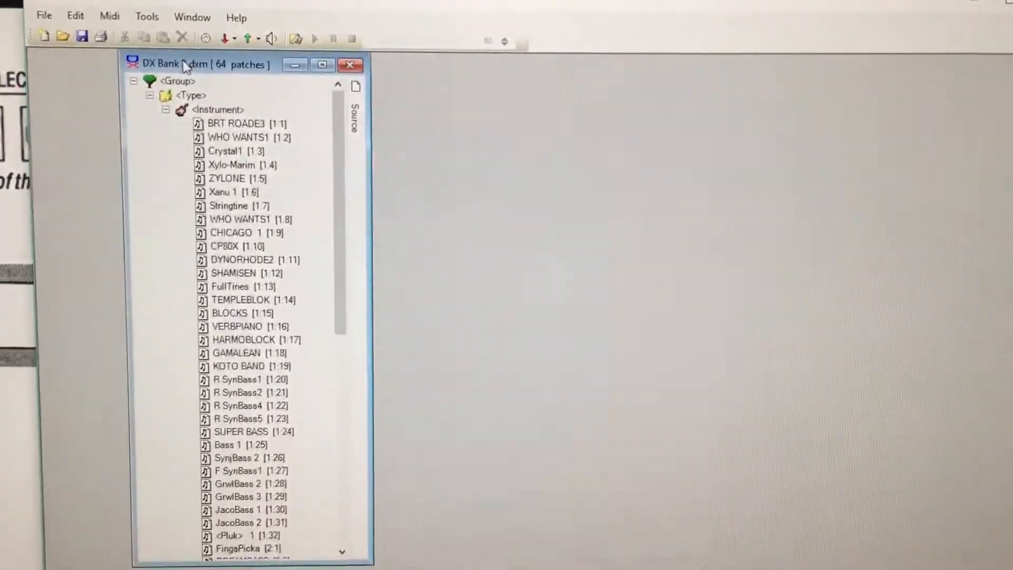
{"action": "left_click_drag", "start_coordinate": [195, 63], "coordinate": [174, 9]}
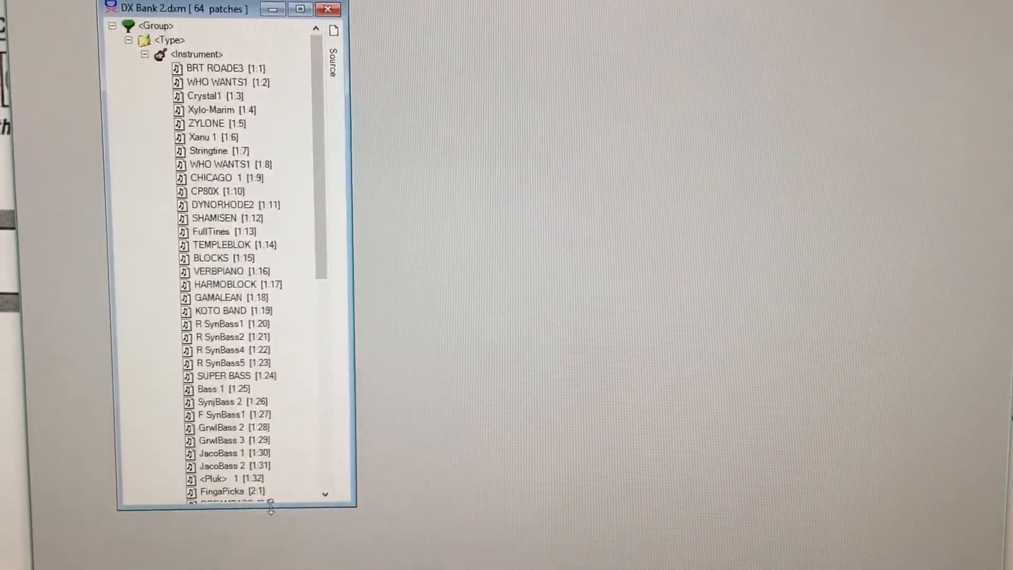